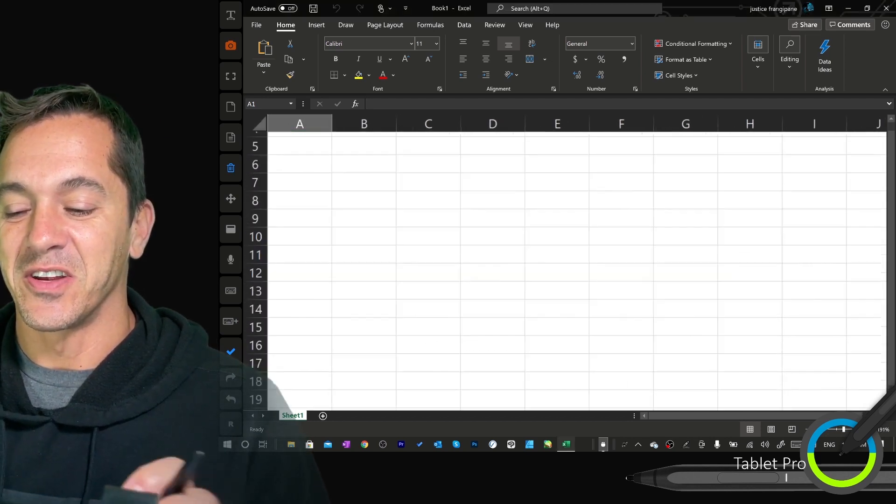
Step: Handwrite home, office, Tom, Steve in A3:A6 and 2, 4, 9, 21 in B3:B6 with the Draw pen
click(346, 25)
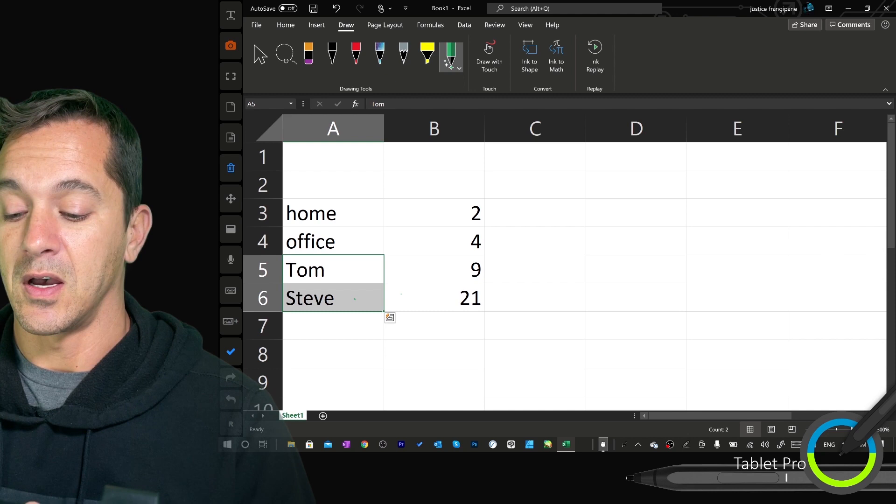
text(1)
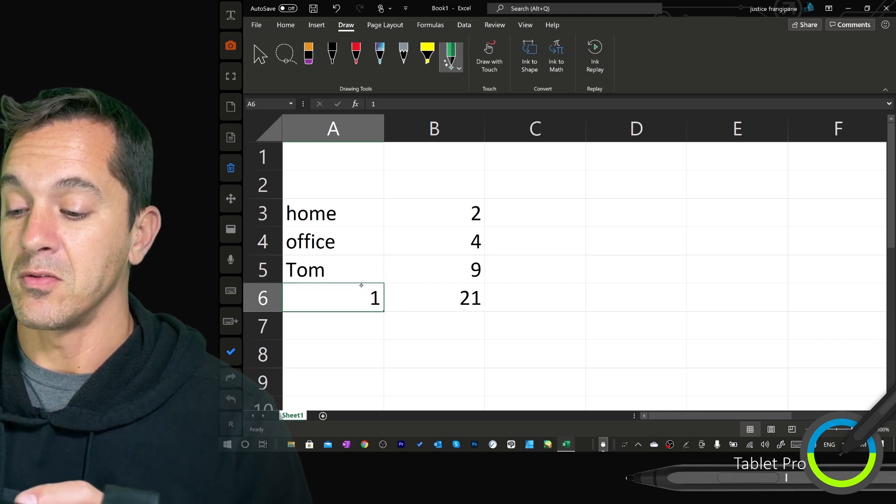
key(backspace)
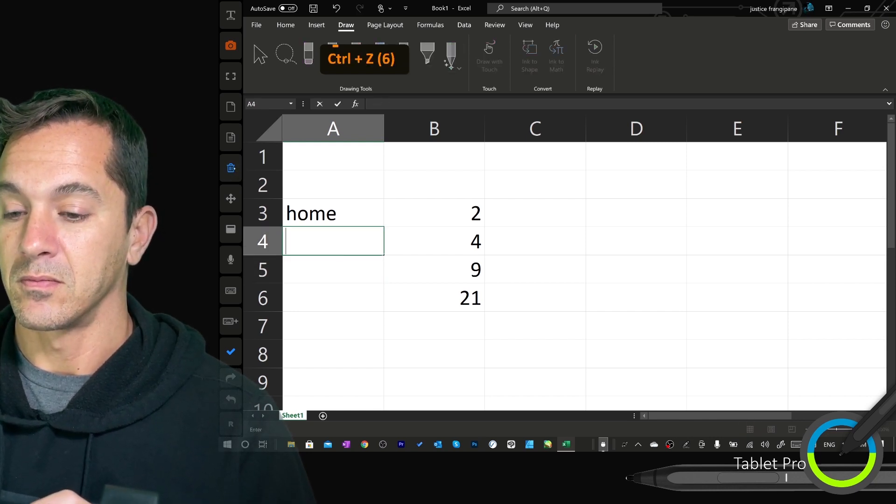
text(office)
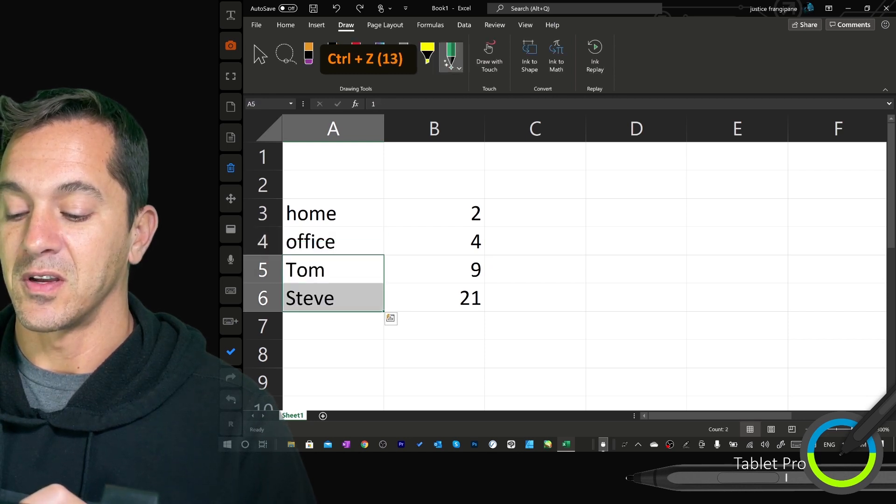
click(433, 298)
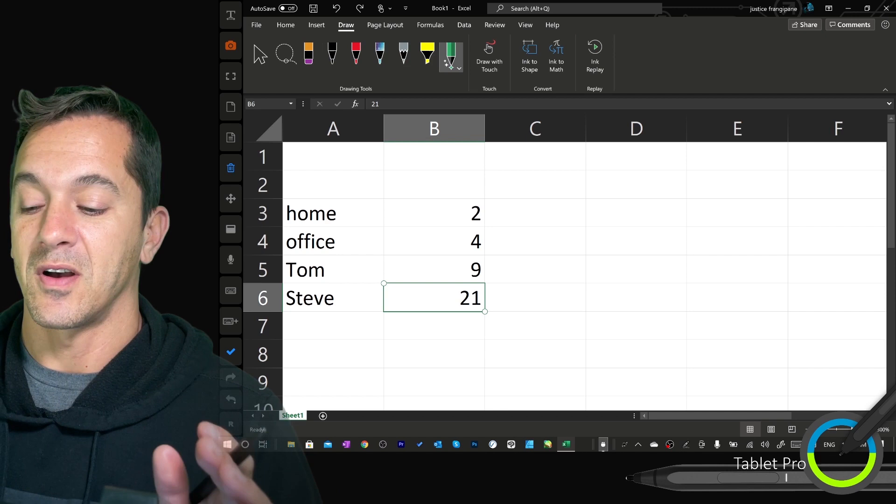
click(333, 213)
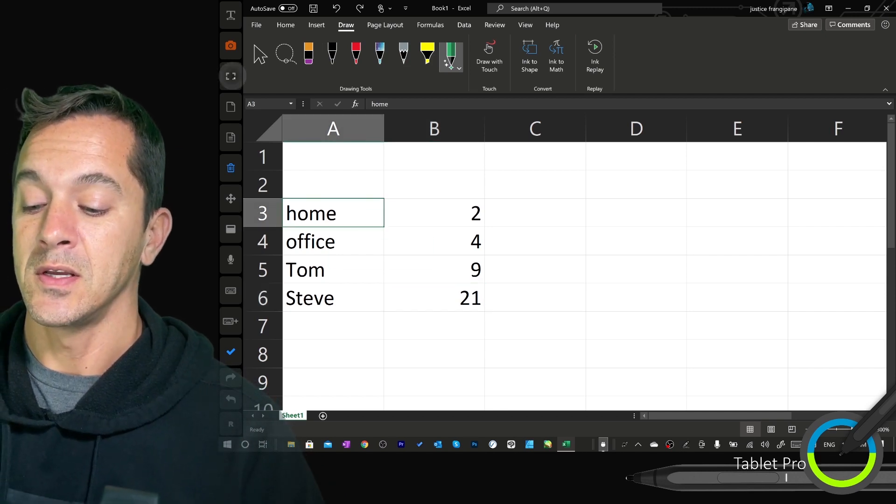
click(334, 297)
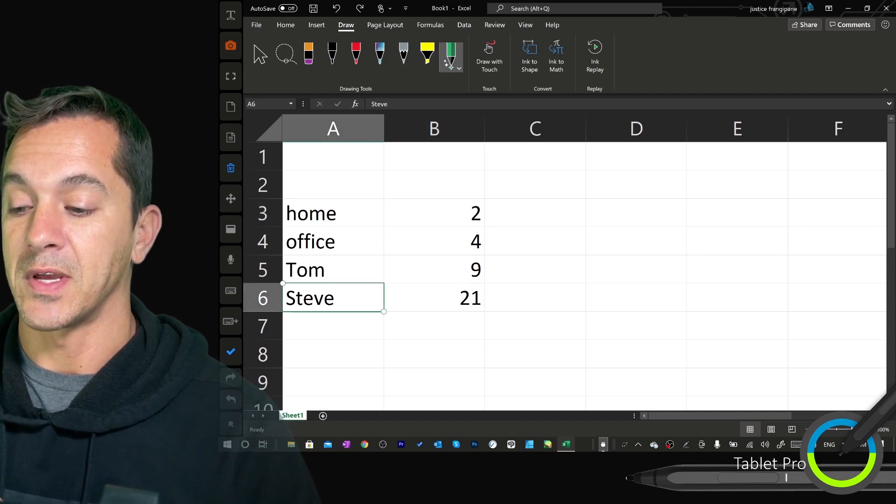
click(333, 213)
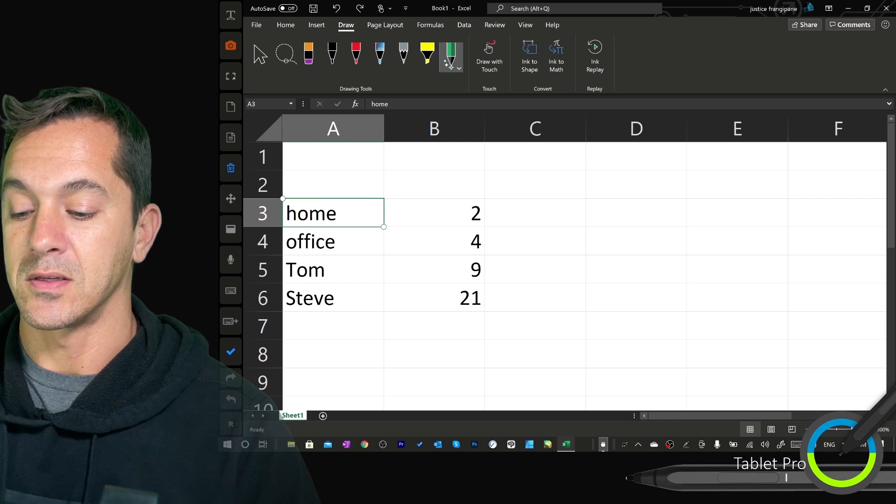
Step: Copy home, office, Tom and Steve from A3:A6 into C3:C6
right_click(310, 297)
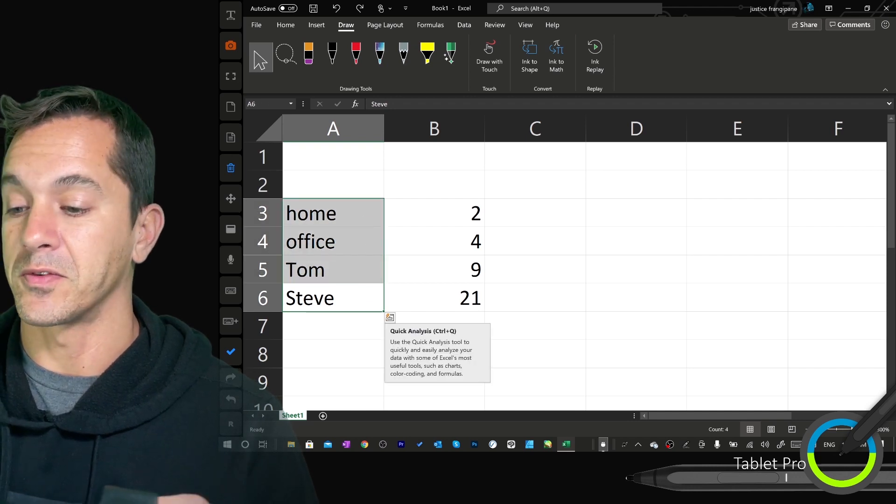
key(ctrl+c)
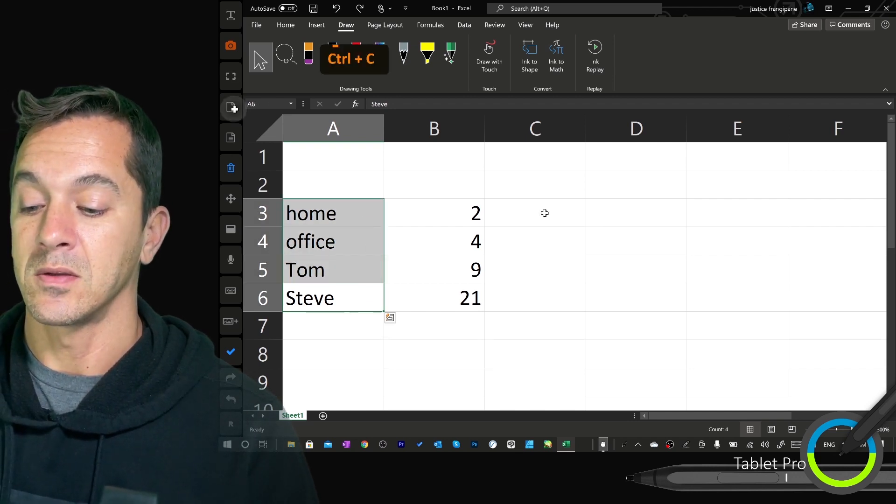
click(534, 212)
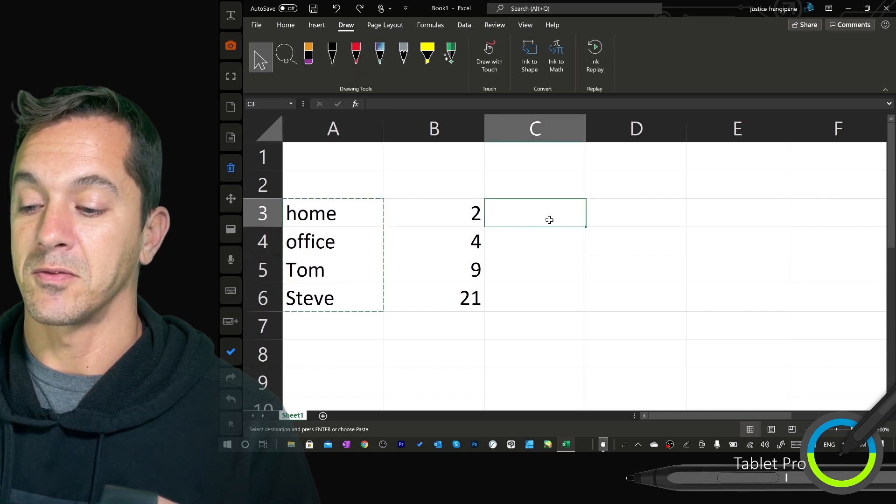
key(ctrl+v)
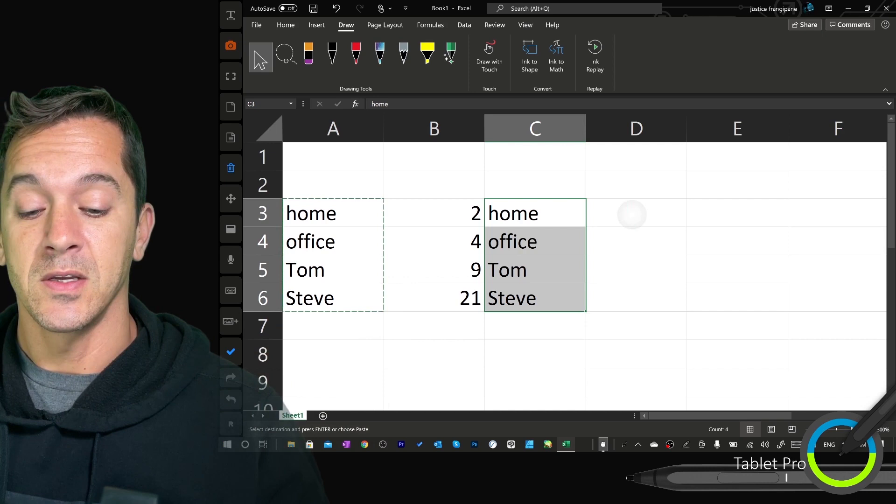
Step: Dictate 'And this is Cortana' into cell D3
click(636, 212)
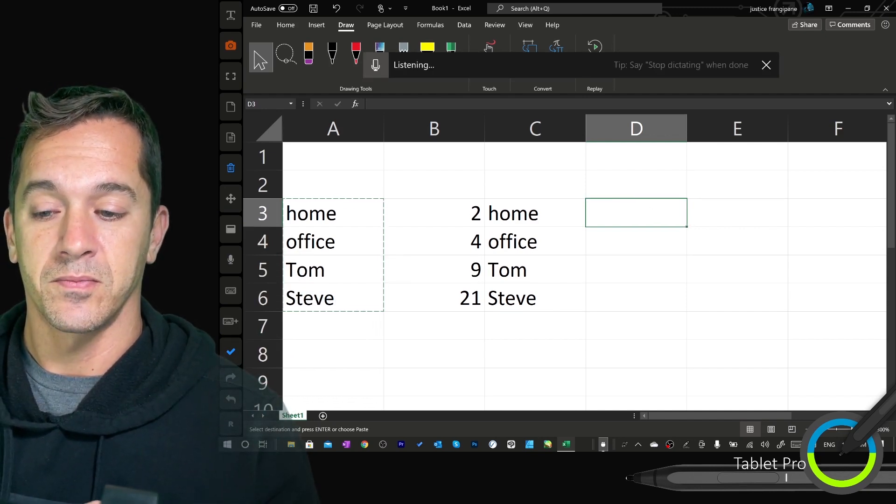
text(And this is Cortana)
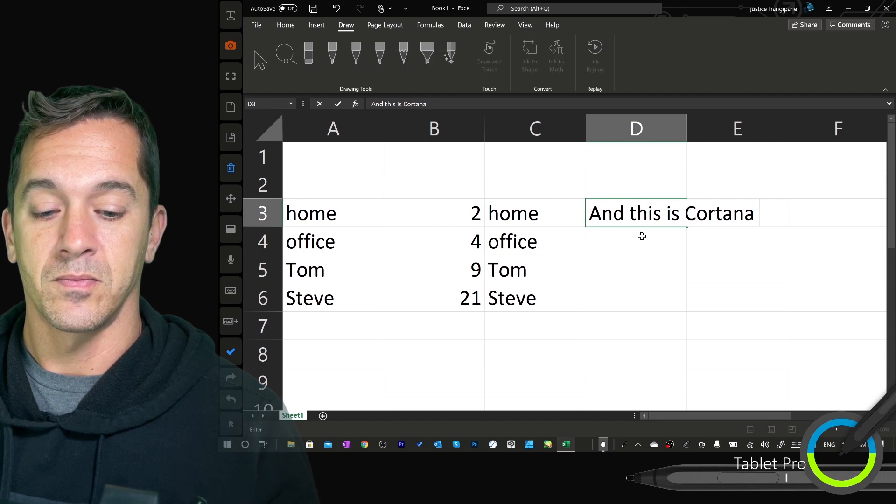
mouse_move(621, 234)
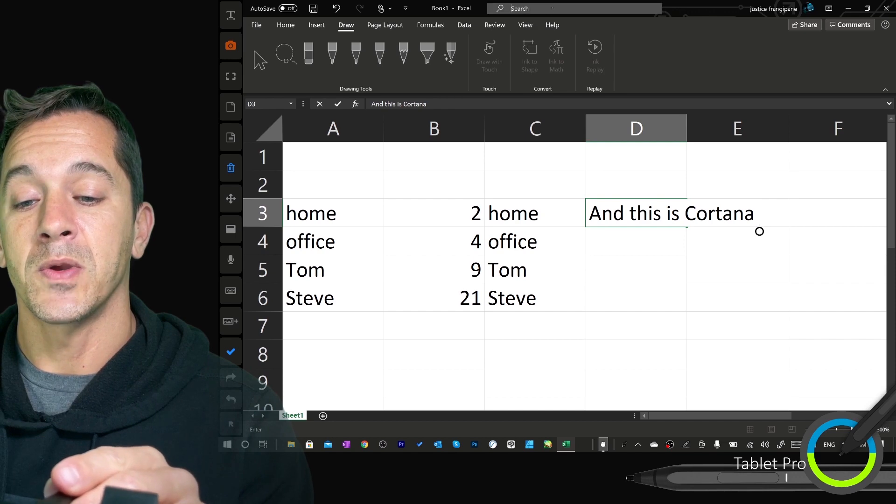
Step: Join the Office Insider Beta Channel by agreeing to its terms
click(571, 8)
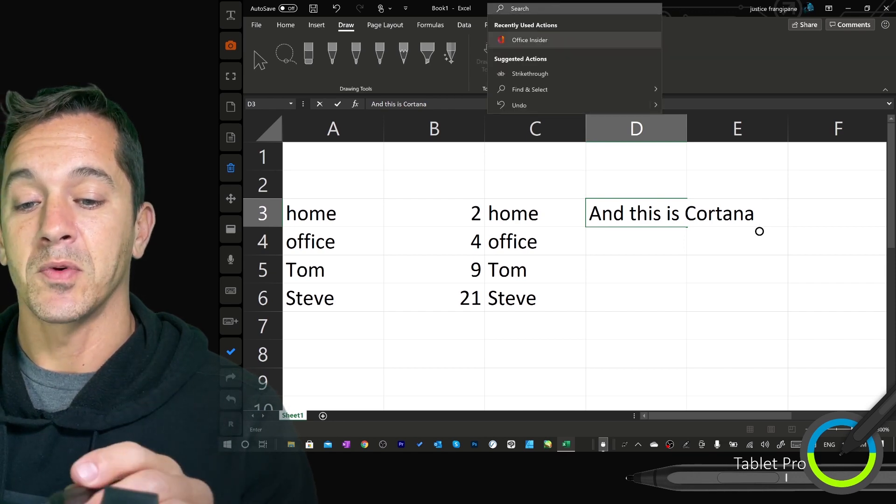
click(529, 39)
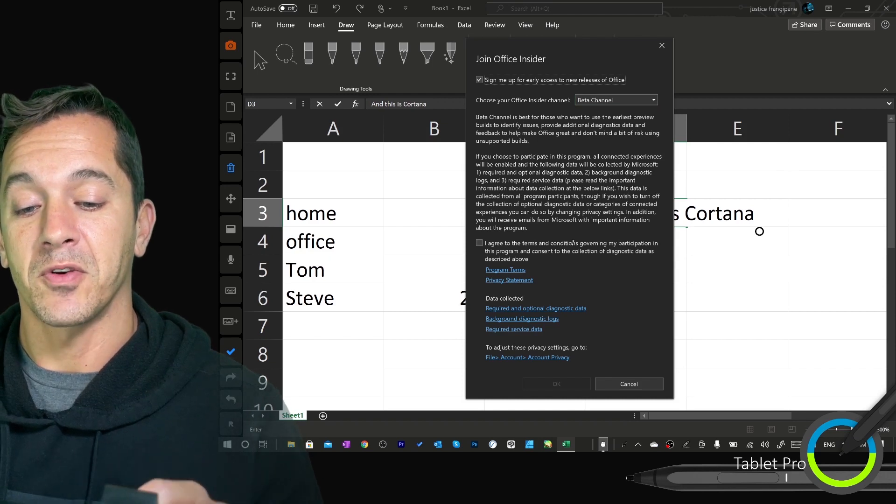
click(479, 243)
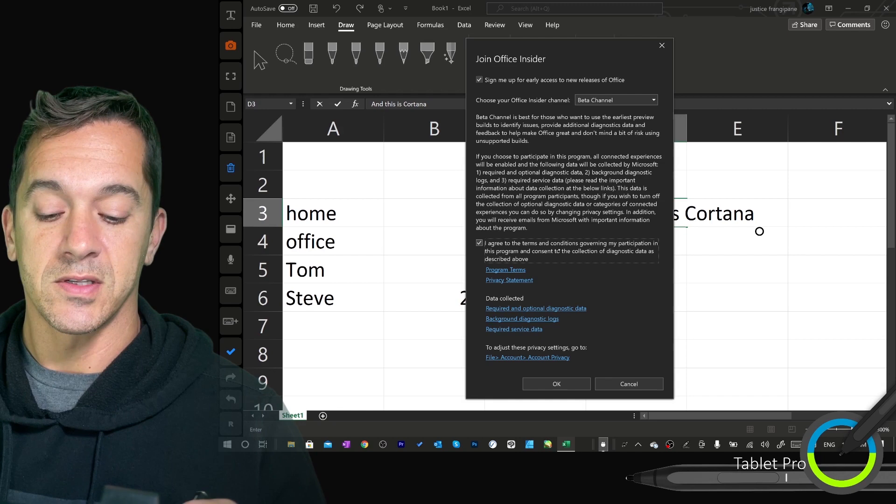
click(627, 383)
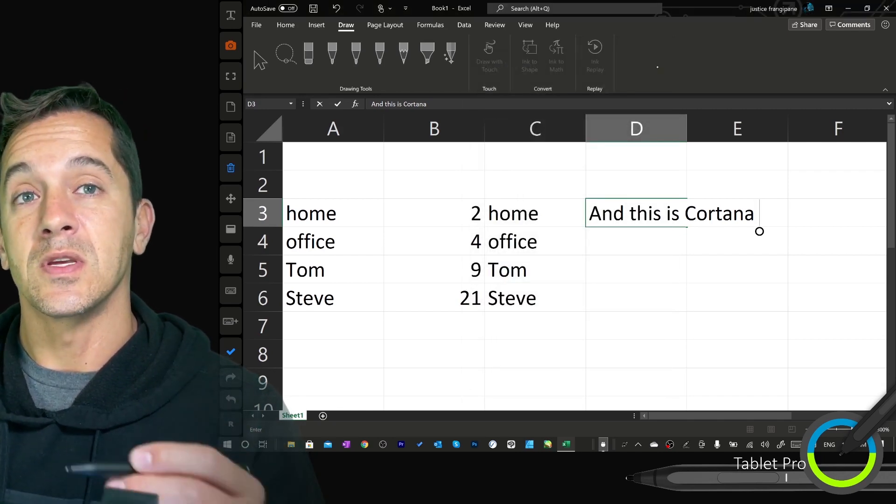
Step: Review the account information under File > Account, then open Excel Options
click(256, 25)
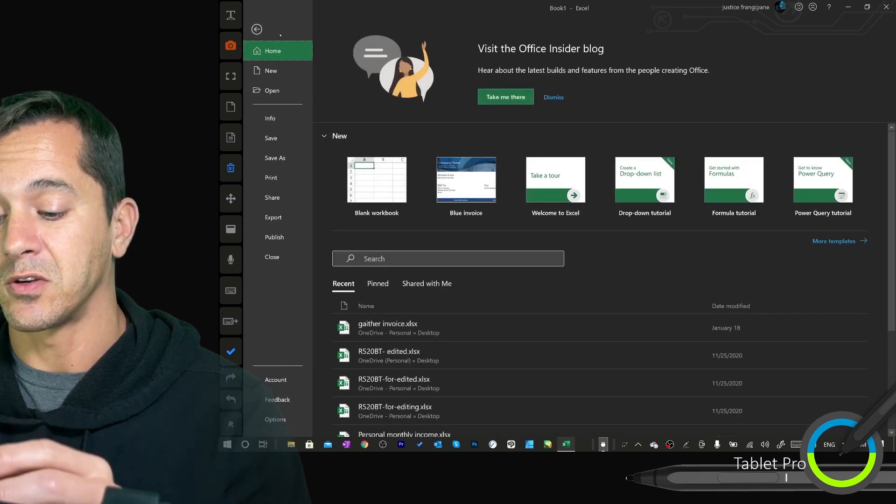
click(275, 380)
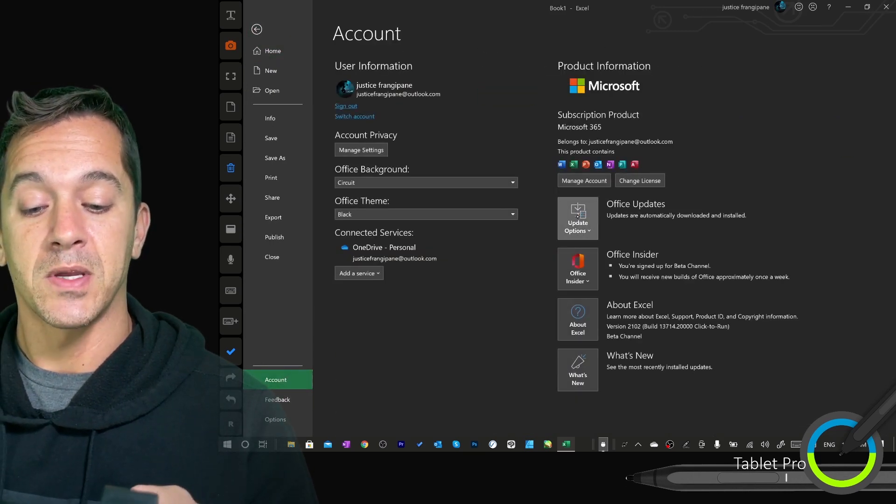
click(577, 219)
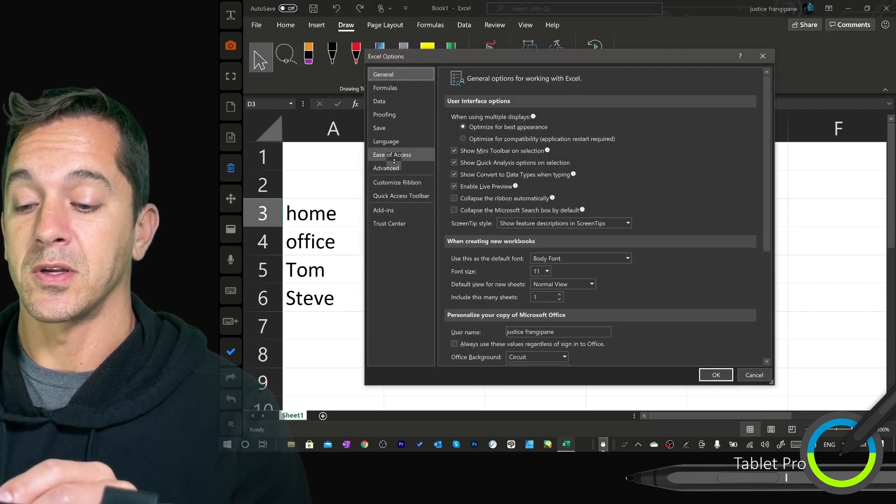
Step: In Advanced options, enable 'Use pen to select and interact with content by default'
click(386, 168)
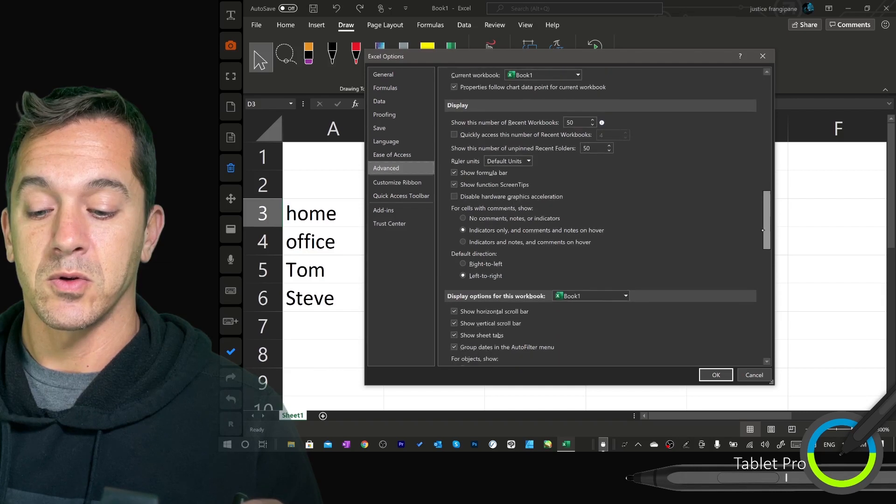
scroll(down, 3)
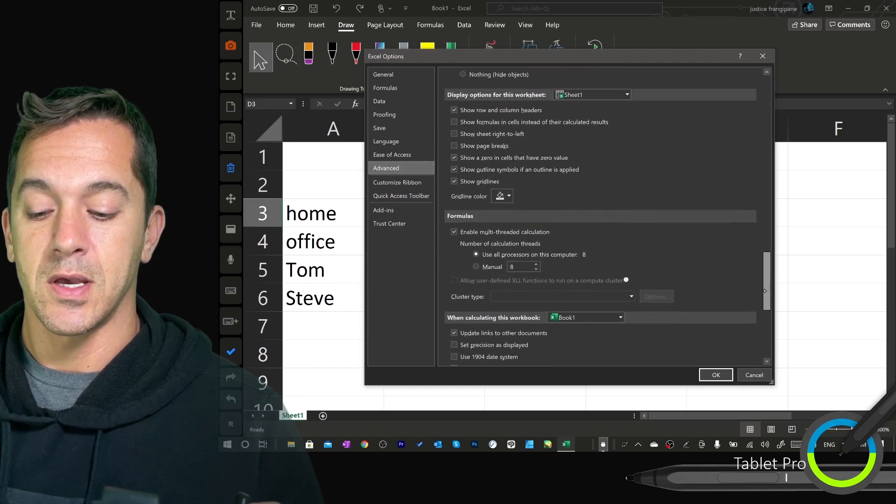
scroll(up, 3)
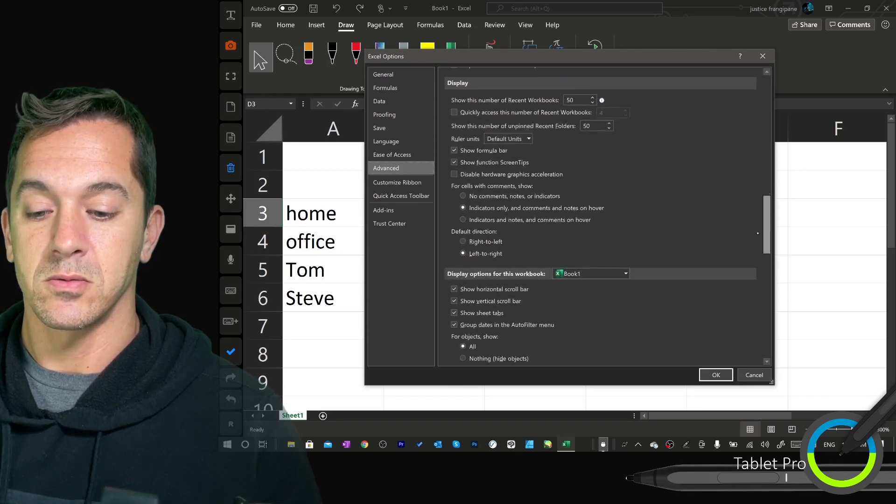
scroll(up, 3)
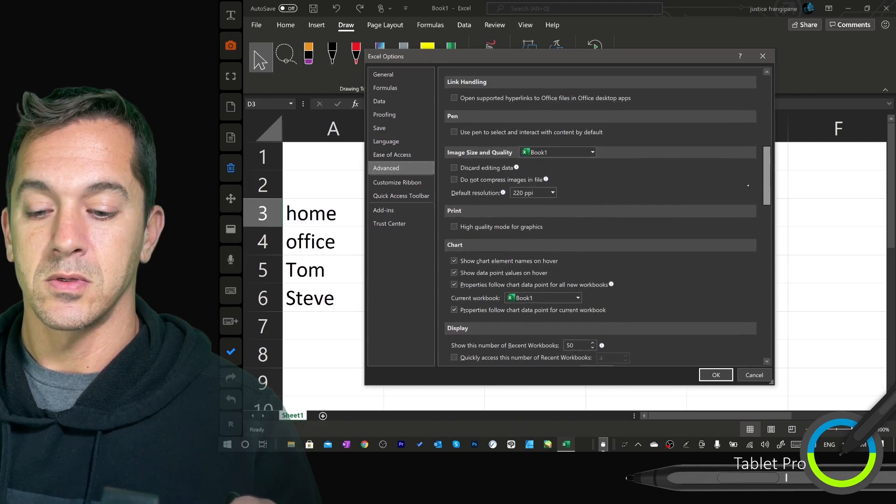
scroll(up, 3)
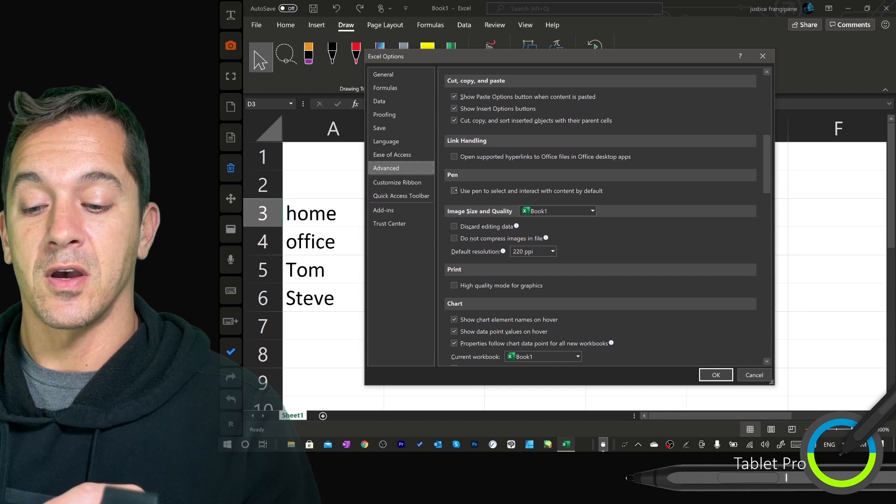
click(715, 374)
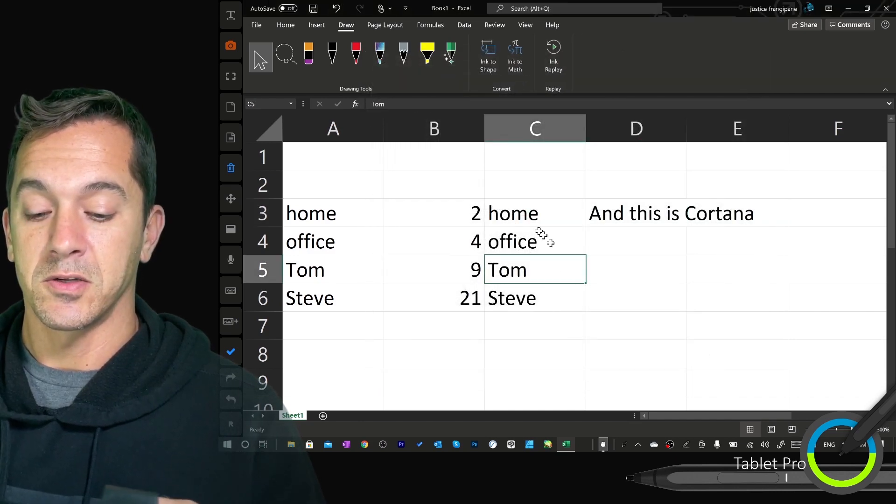
Step: Ink into cells with the pen, erase the 24 from D5, and write 0 over D3
click(535, 242)
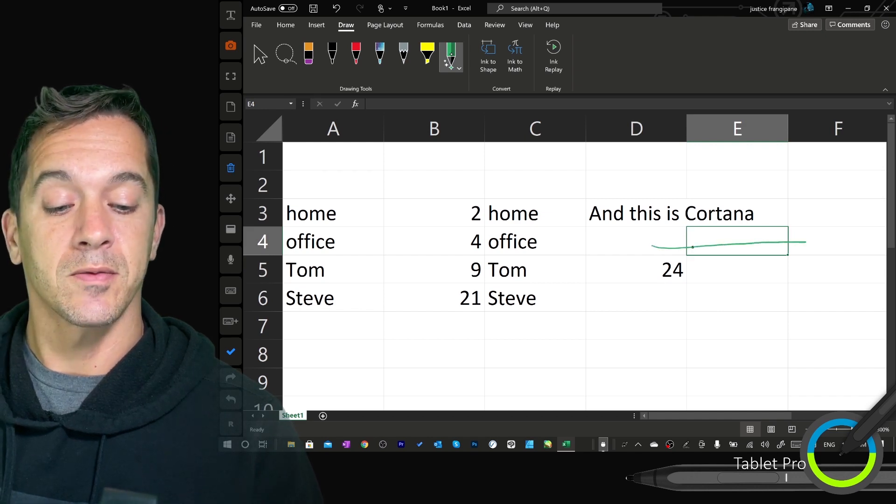
click(836, 241)
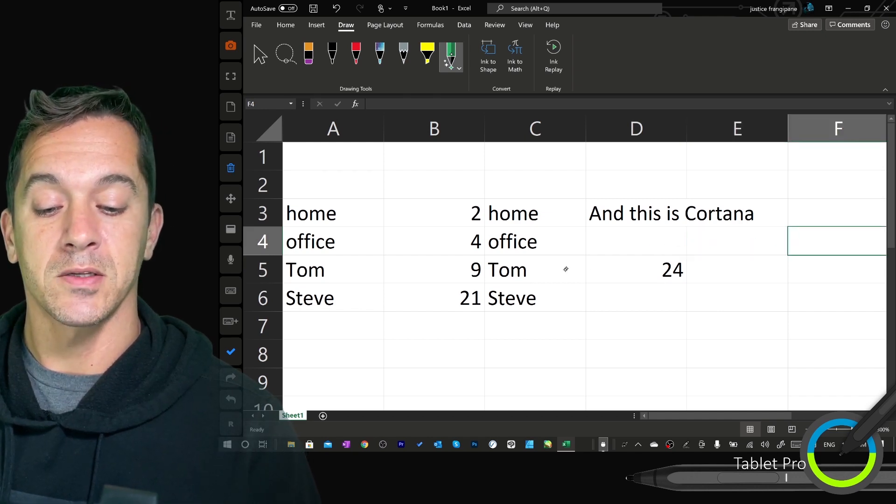
click(736, 269)
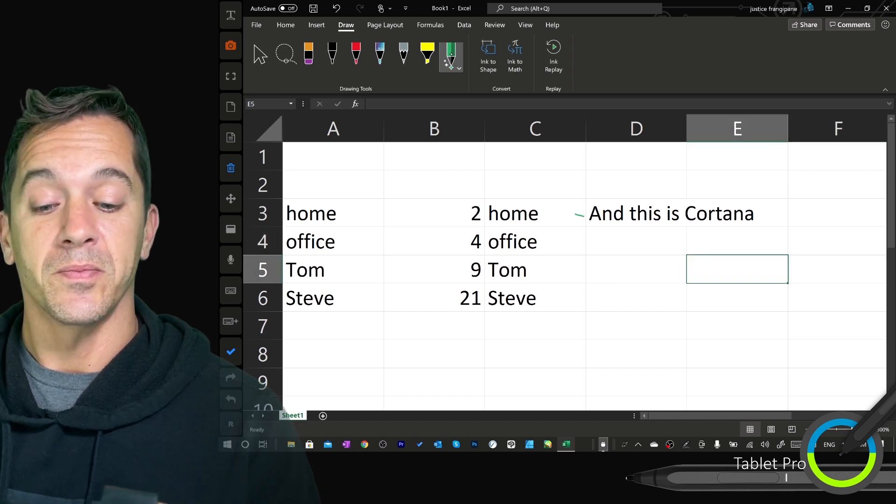
click(736, 214)
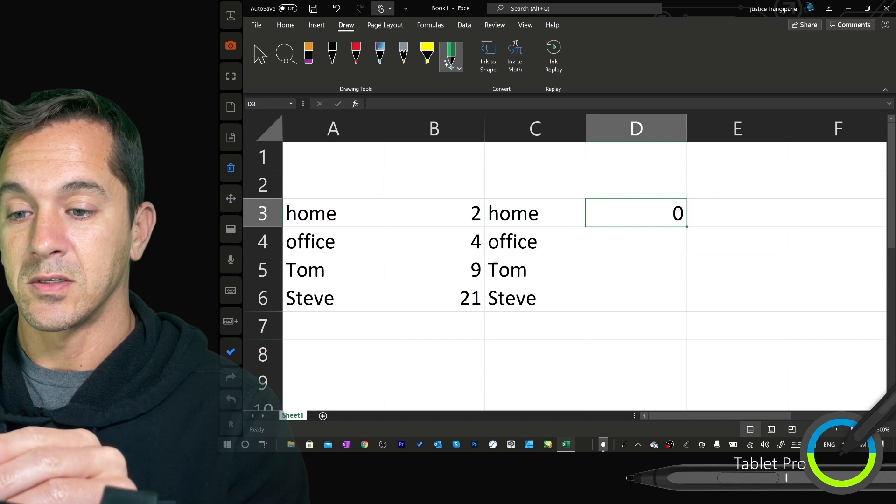
click(381, 8)
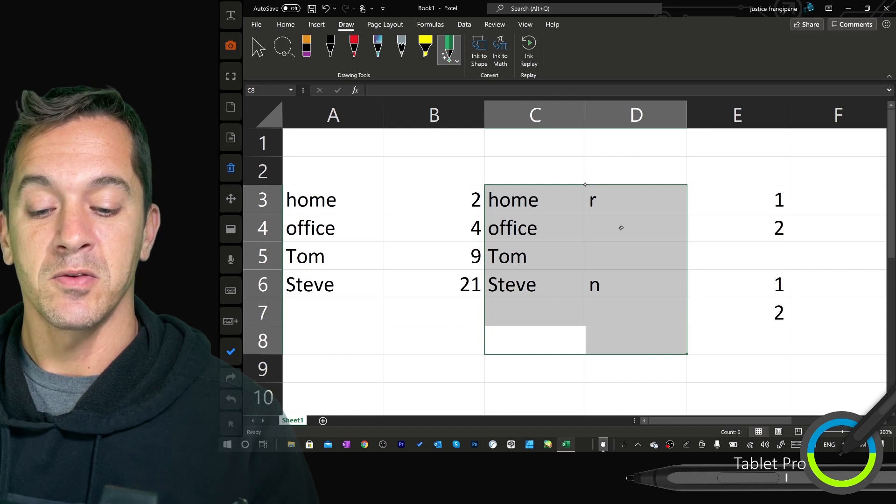
Step: Handwrite 1, 2, 1, 2 into column E and backspace away the stray entry
click(636, 227)
text(want)
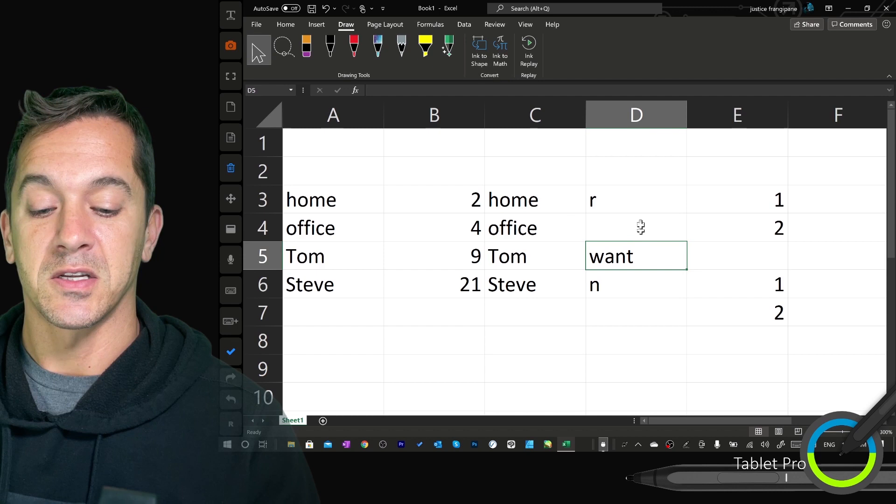
mouse_move(638, 197)
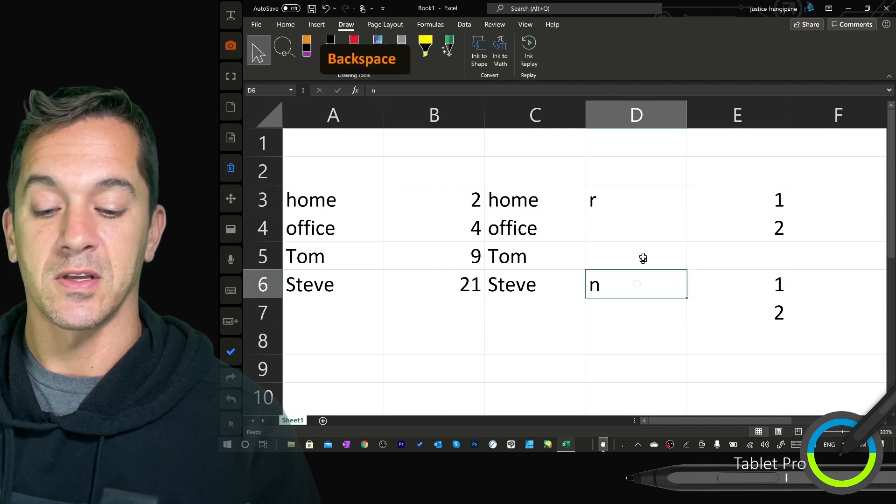
key(backspace)
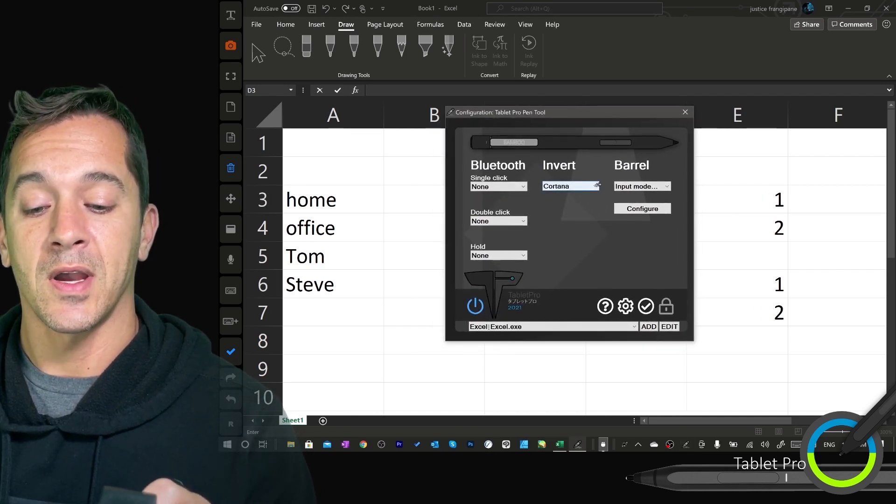
Step: Keep the pen barrel button in Input mode and open the auto-replace Configure manager
click(641, 186)
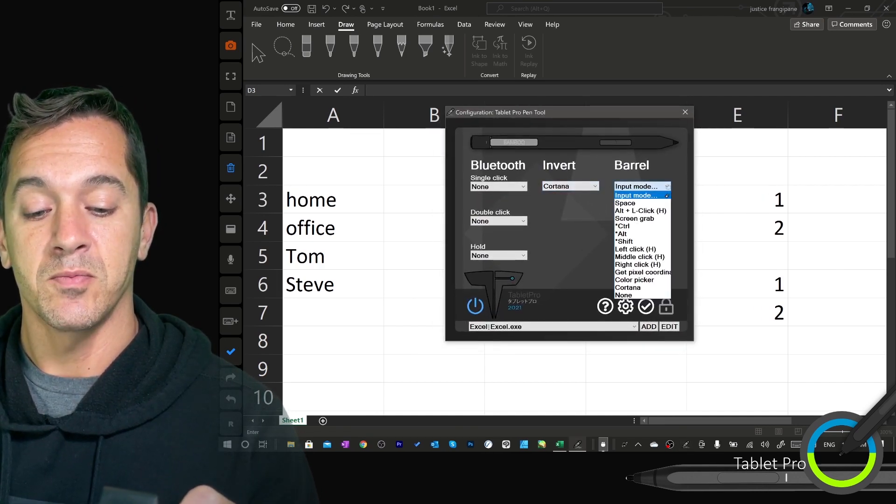
click(636, 195)
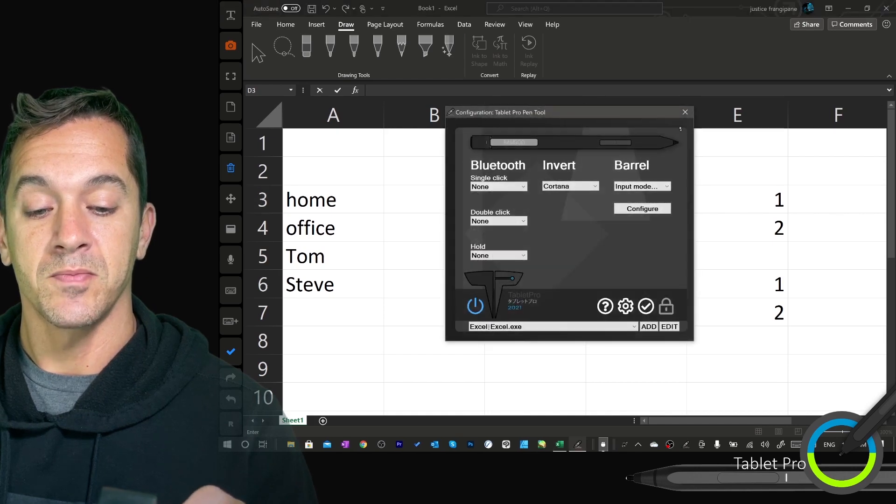
click(685, 112)
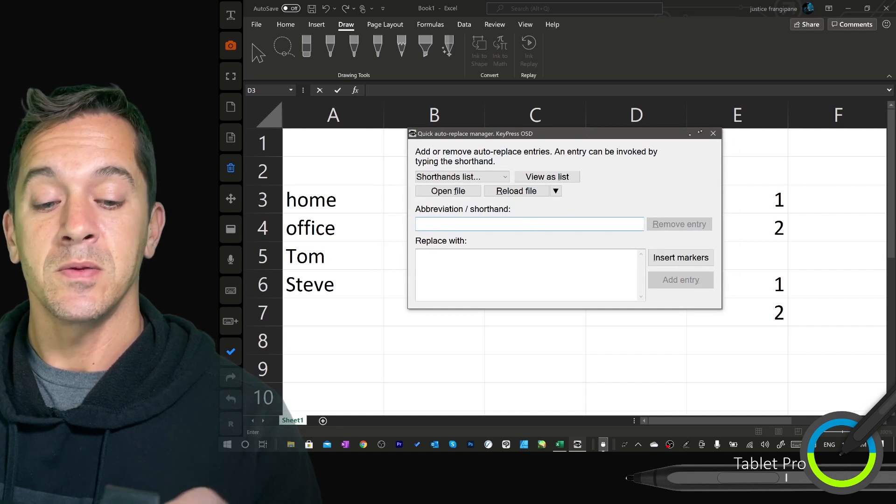
Step: Enter Tablet Pro, Justice, Tablet Pro and two web links in D3:D7 via the on-screen keyboard
click(713, 133)
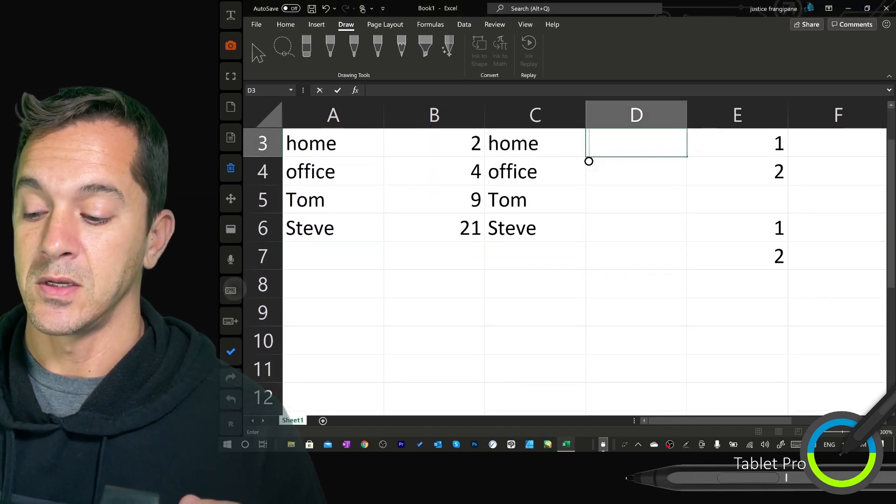
key(ctrl+win+o)
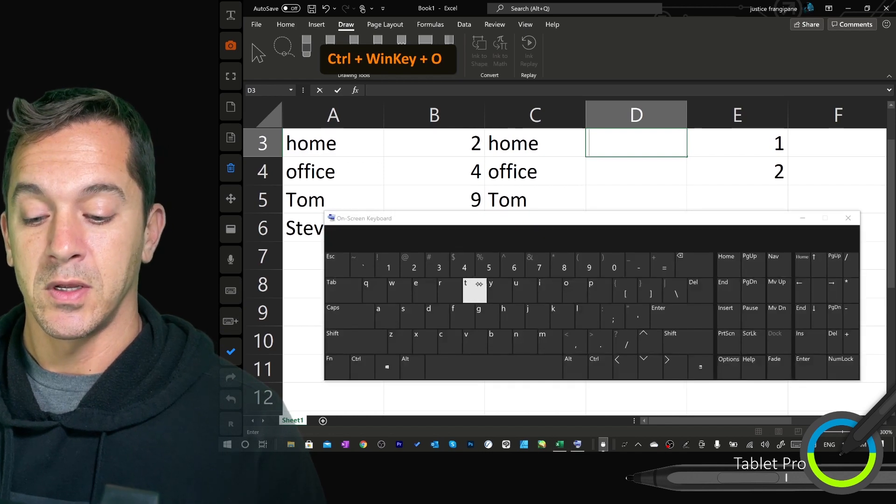
text(Tablet Pro)
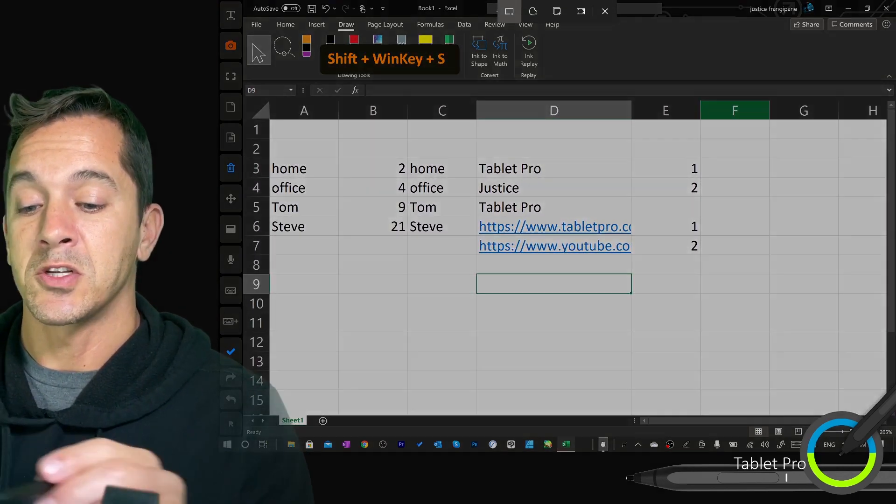
Step: Snip column D's entries, paste the picture into the sheet, then undo the paste
key(shift+win+s)
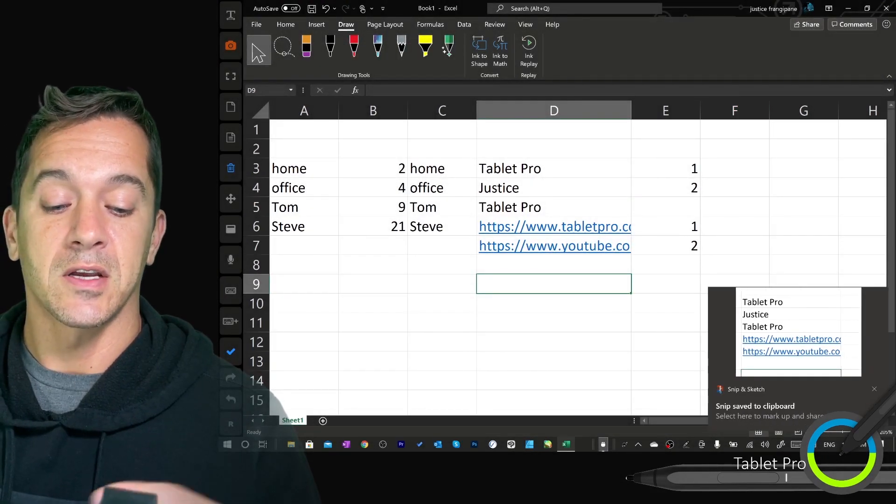
right_click(553, 284)
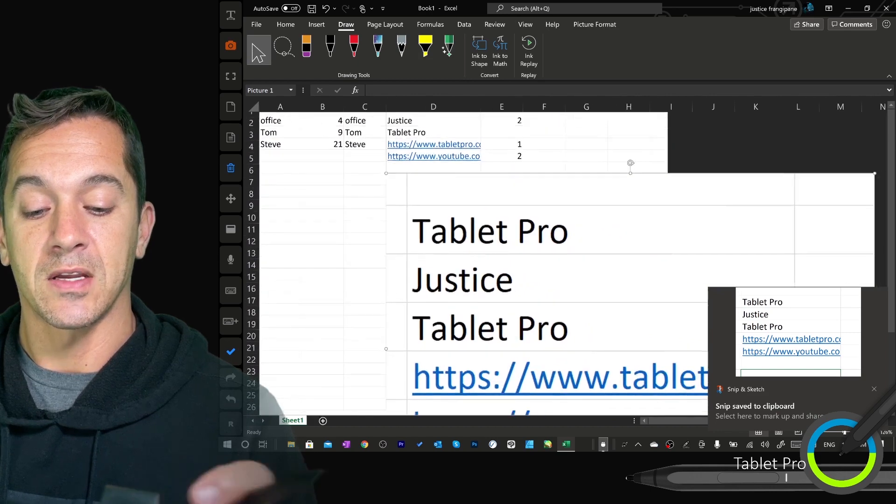
key(ctrl+z)
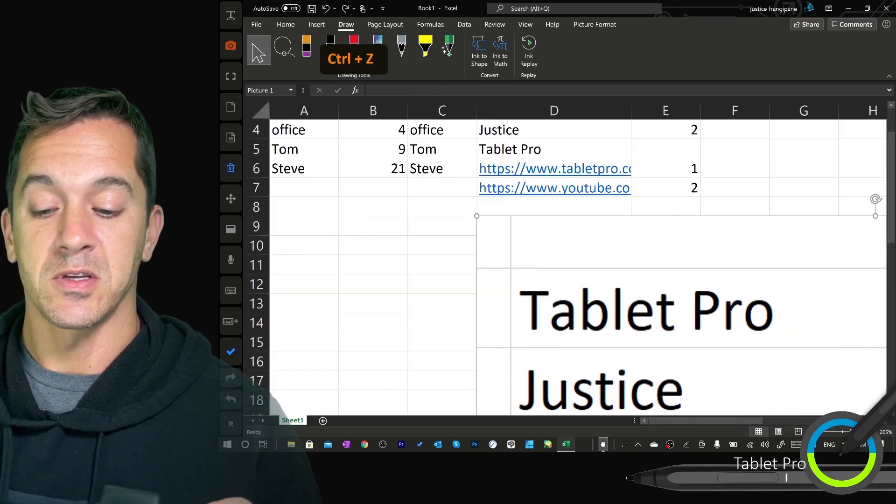
key(ctrl+z)
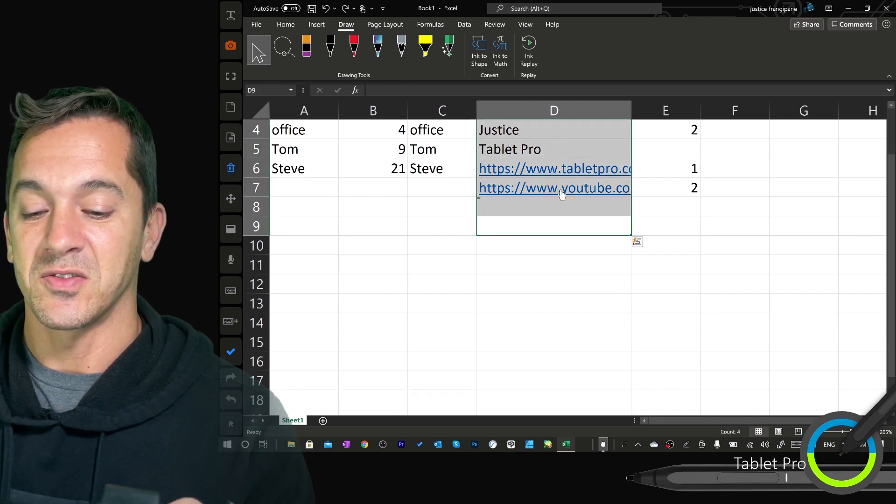
Step: Follow the YouTube hyperlink in D7, then open cell C6 (Steve) for editing
click(442, 187)
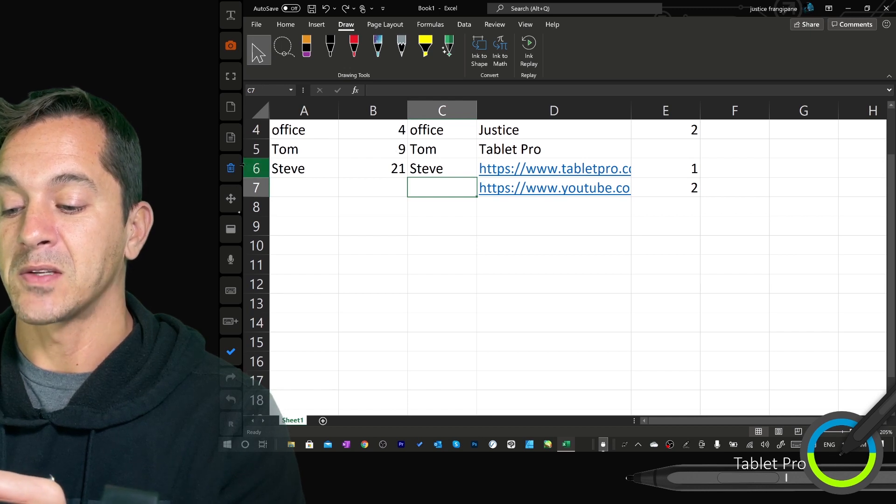
click(554, 188)
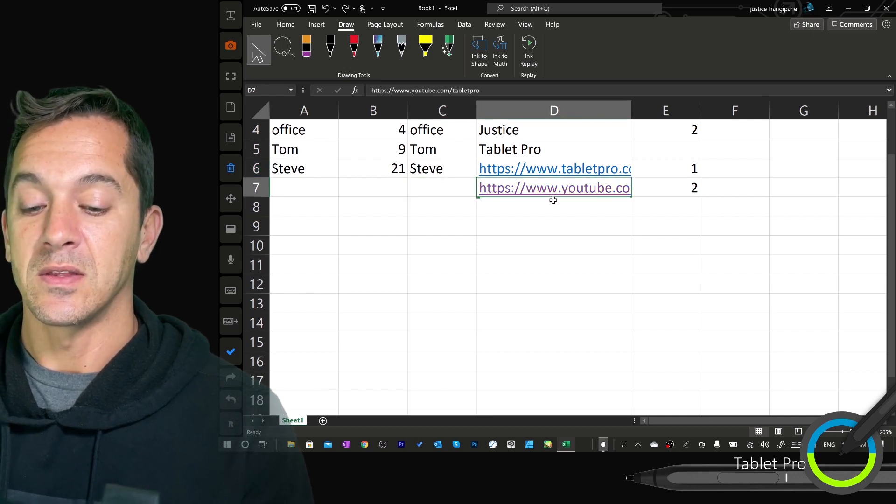
click(553, 187)
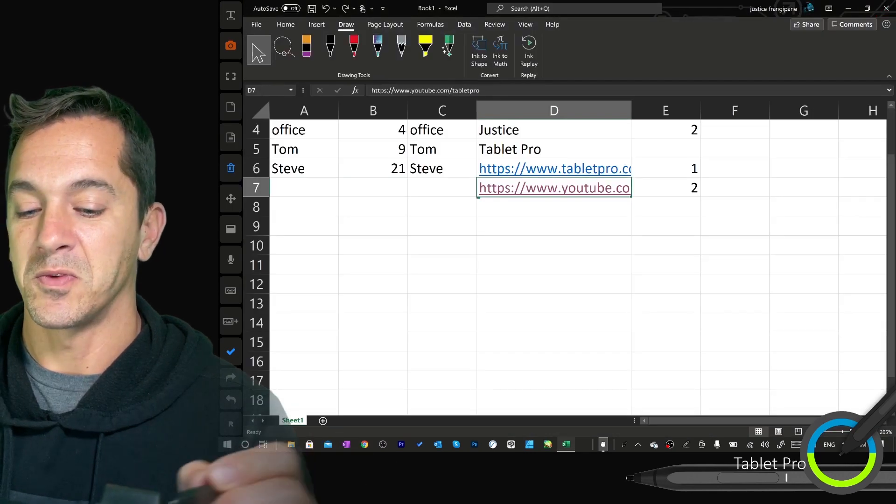
click(441, 168)
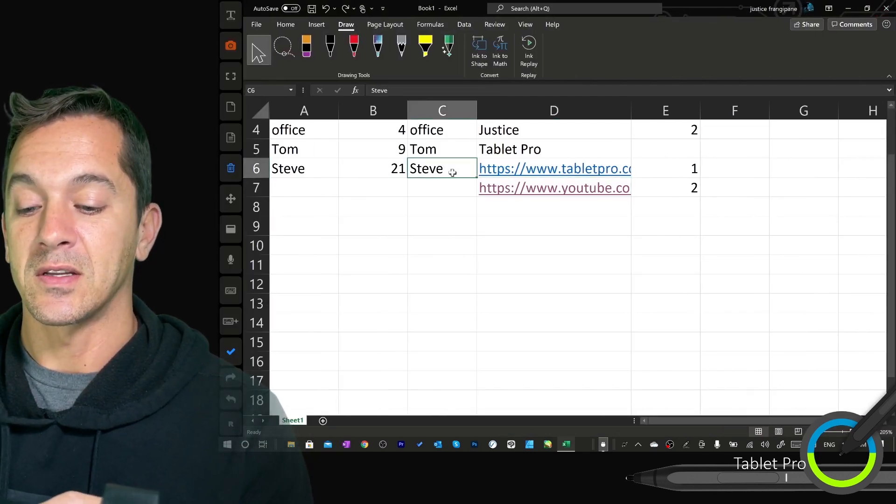
double_click(442, 168)
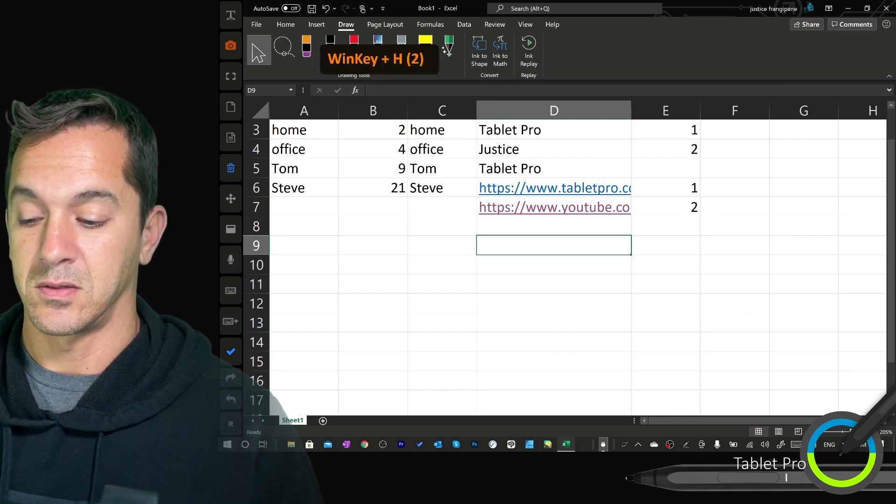
scroll(down, 3)
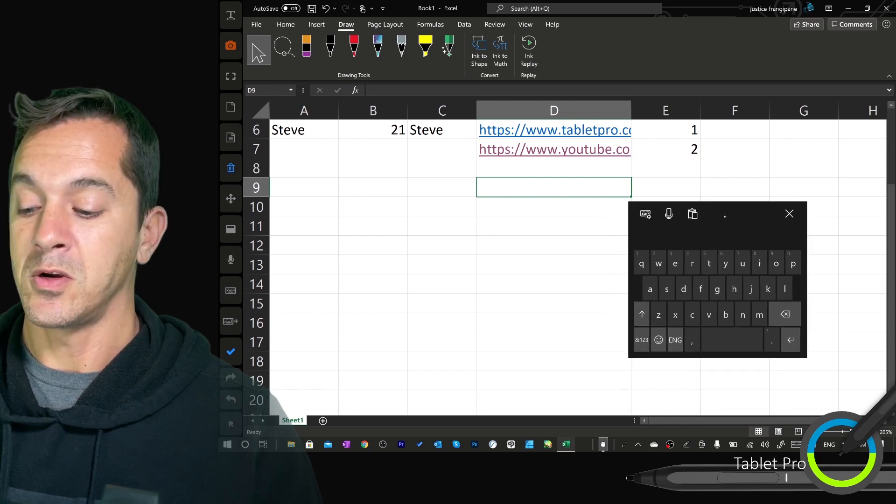
key(ctrl+win+o)
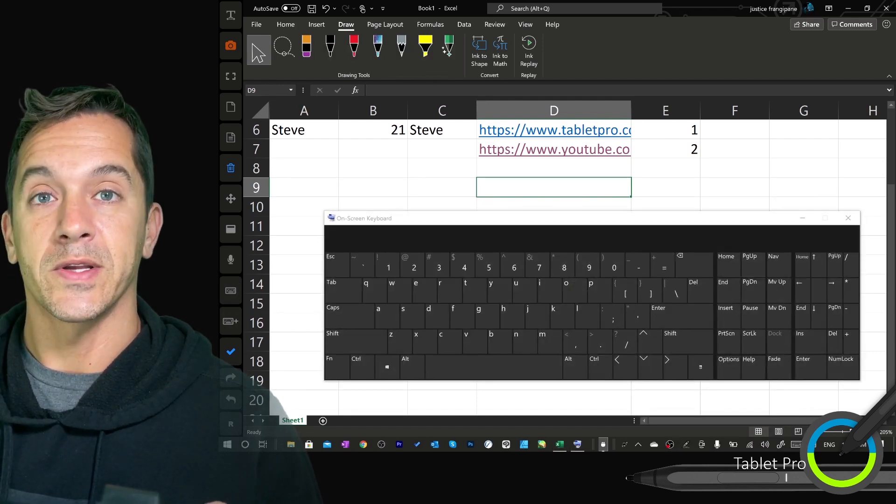
key(enter)
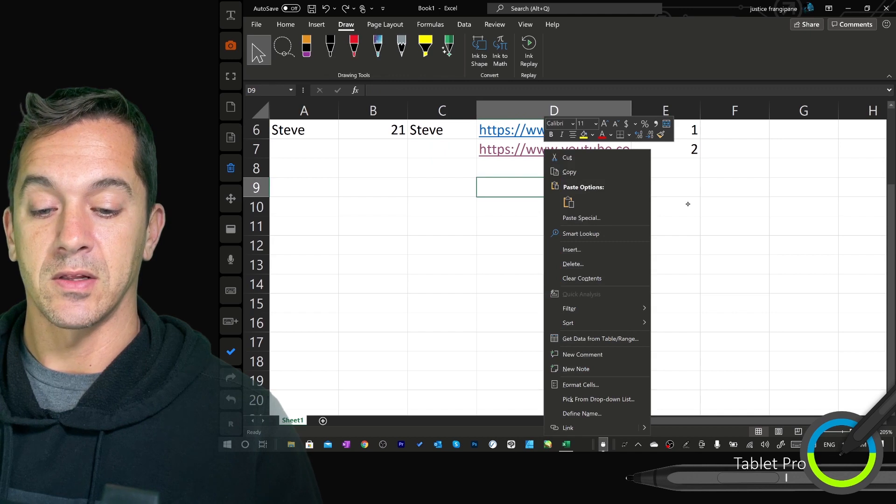
click(666, 206)
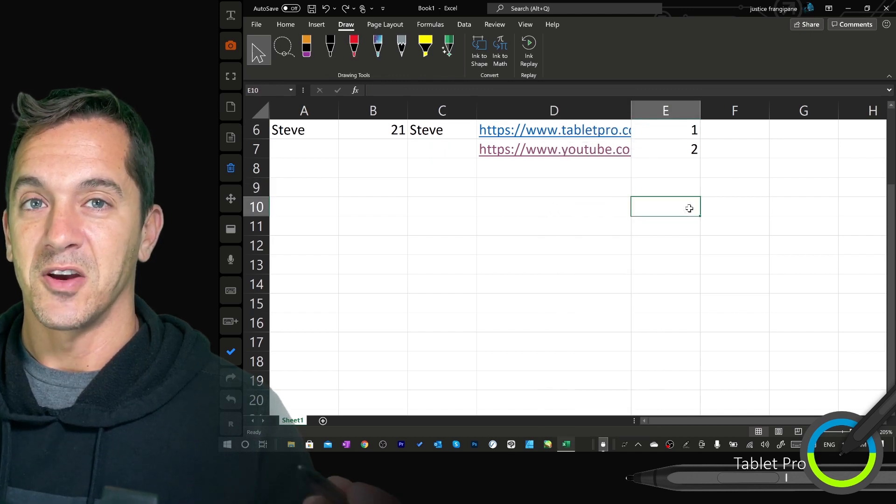